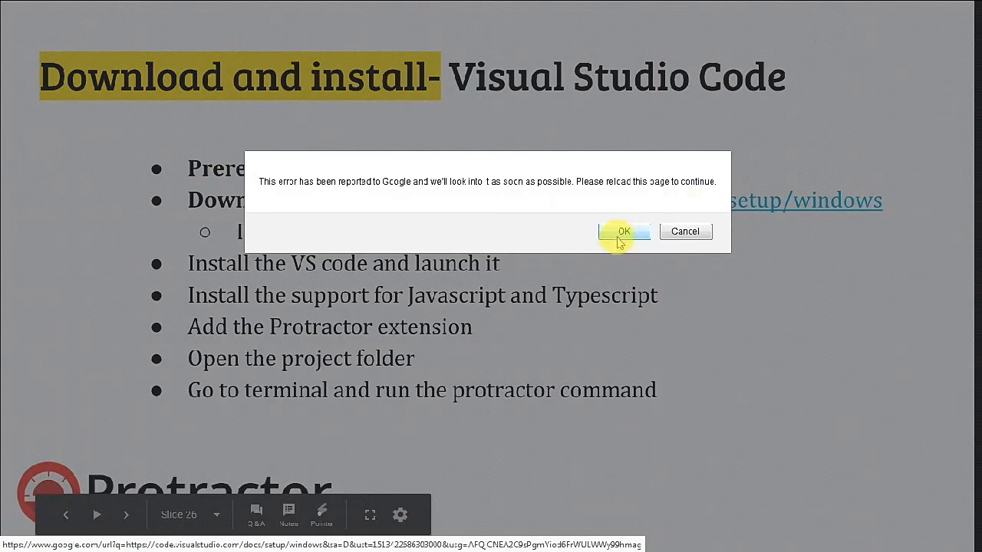
# Step: Dismiss the Google Slides error dialog so the installation steps slide is visible
pyautogui.click(624, 232)
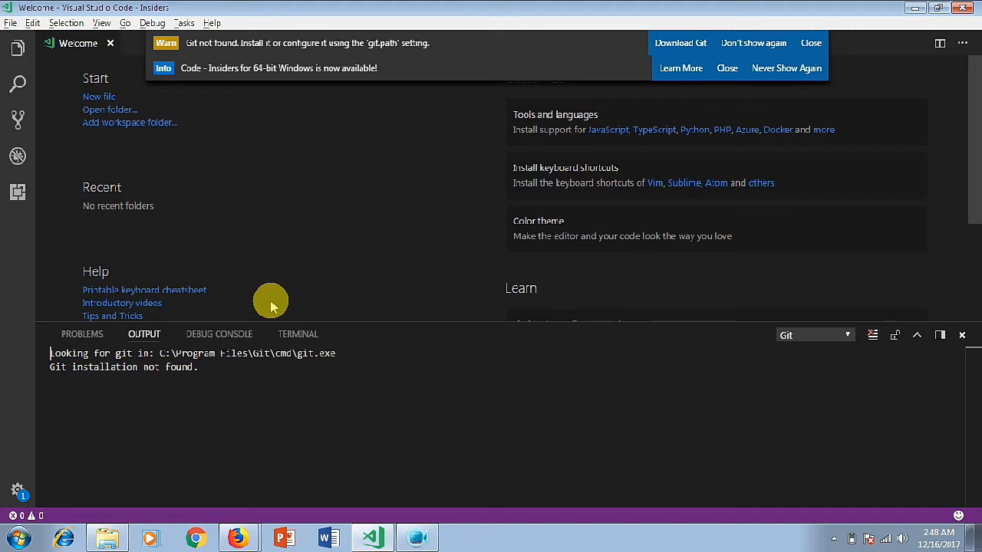
pyautogui.moveTo(681, 46)
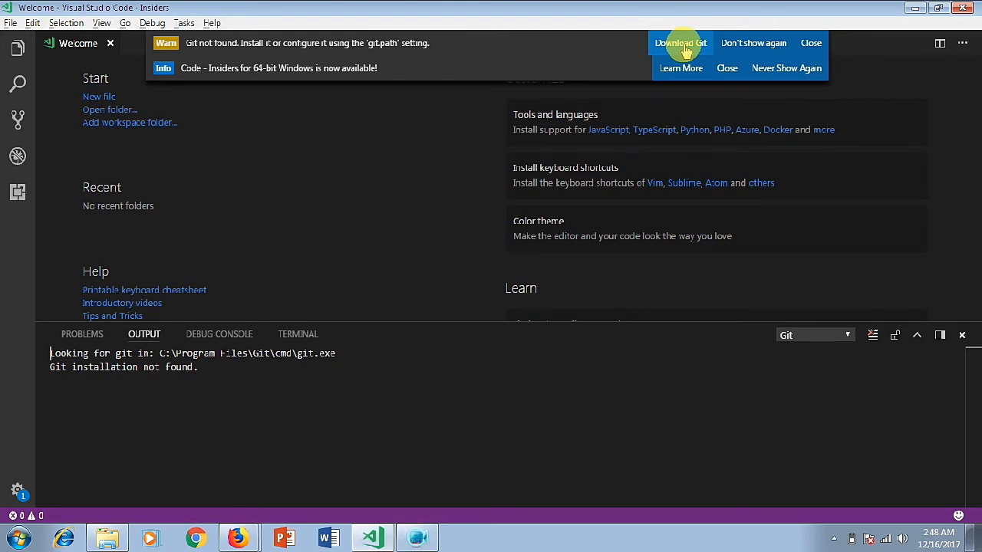
pyautogui.moveTo(688, 48)
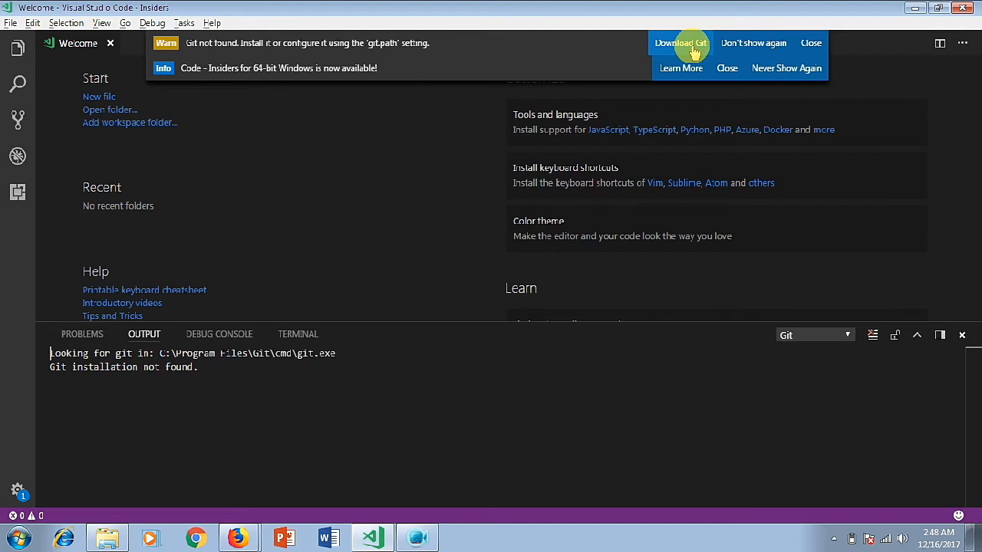
pyautogui.moveTo(526, 145)
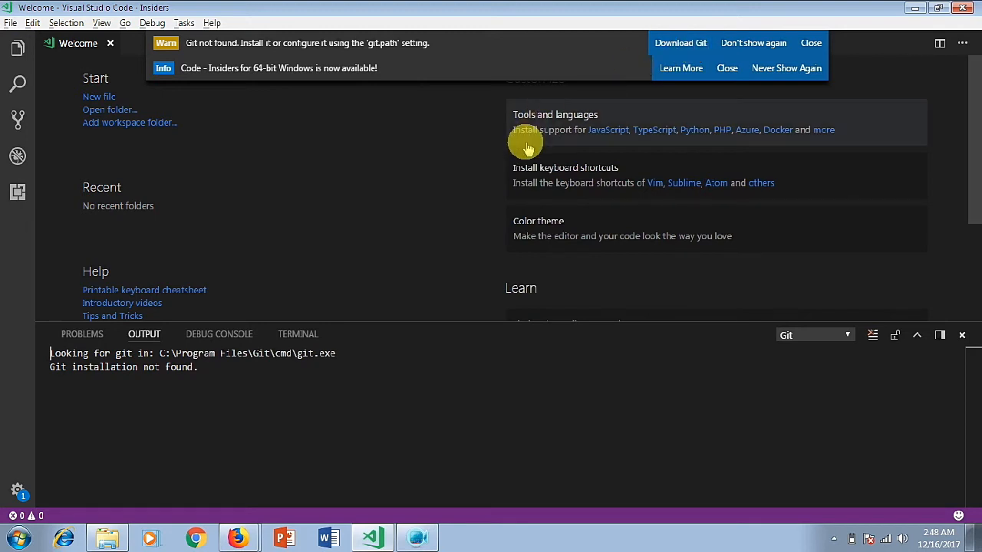
pyautogui.moveTo(611, 129)
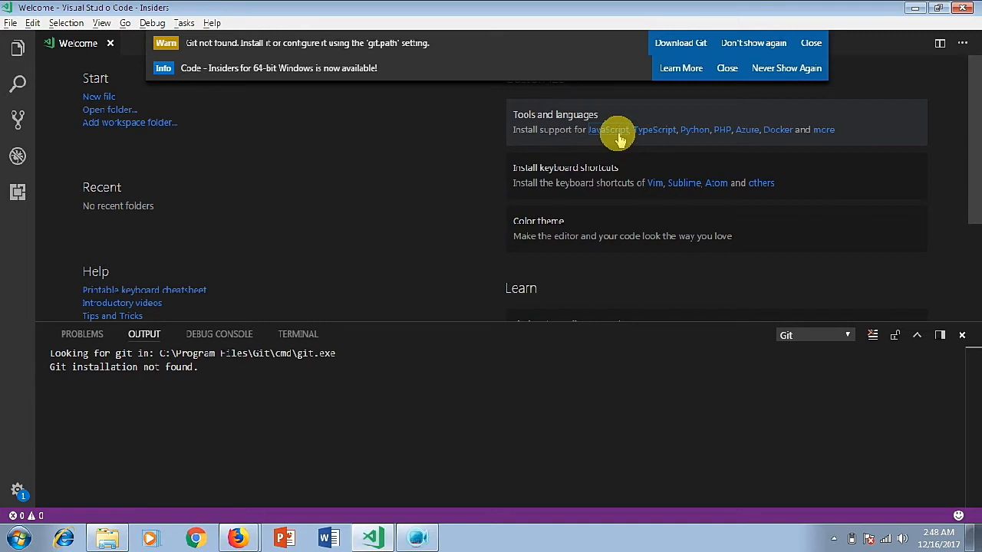
# Step: Install JavaScript and TypeScript support, accept the window reload and clear the Git-not-found warning
pyautogui.click(616, 128)
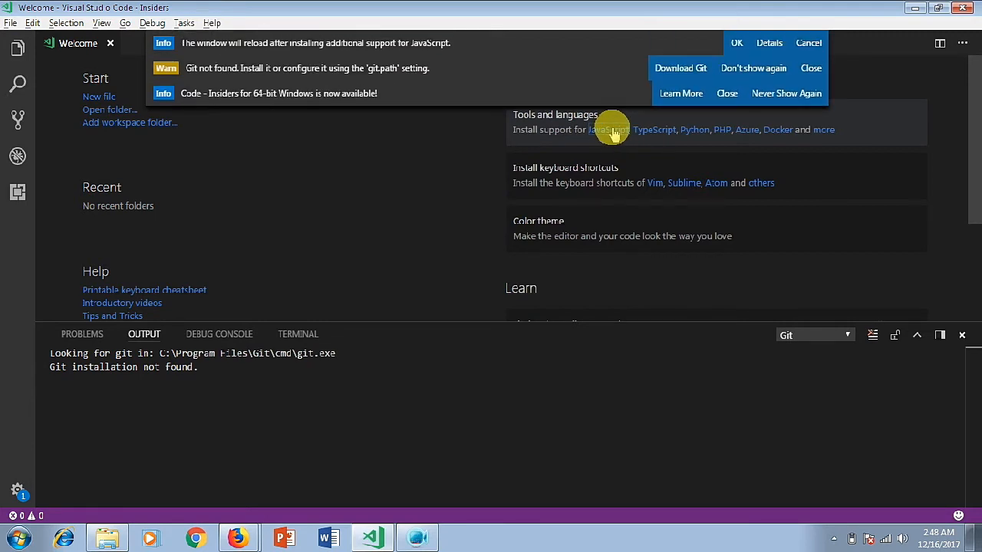
pyautogui.moveTo(653, 132)
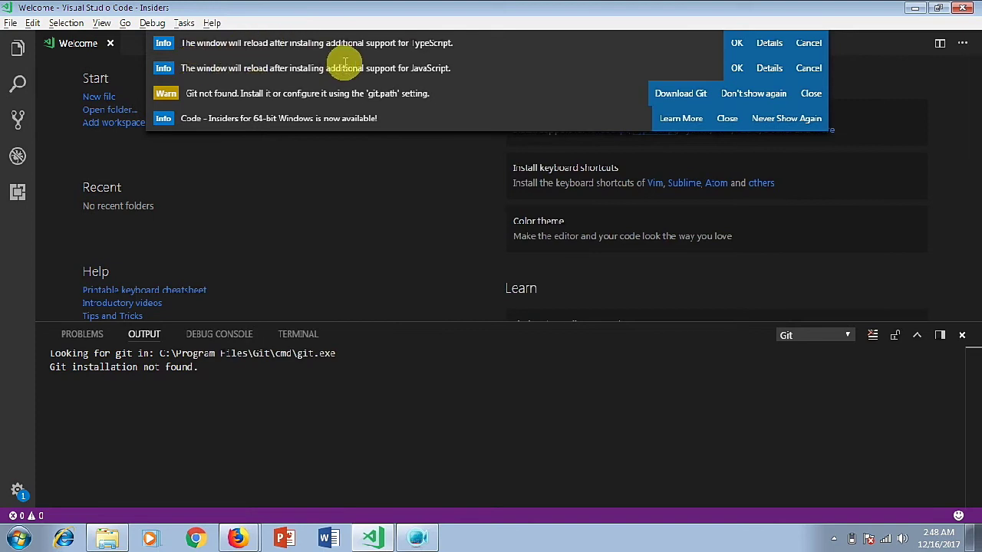
pyautogui.moveTo(390, 58)
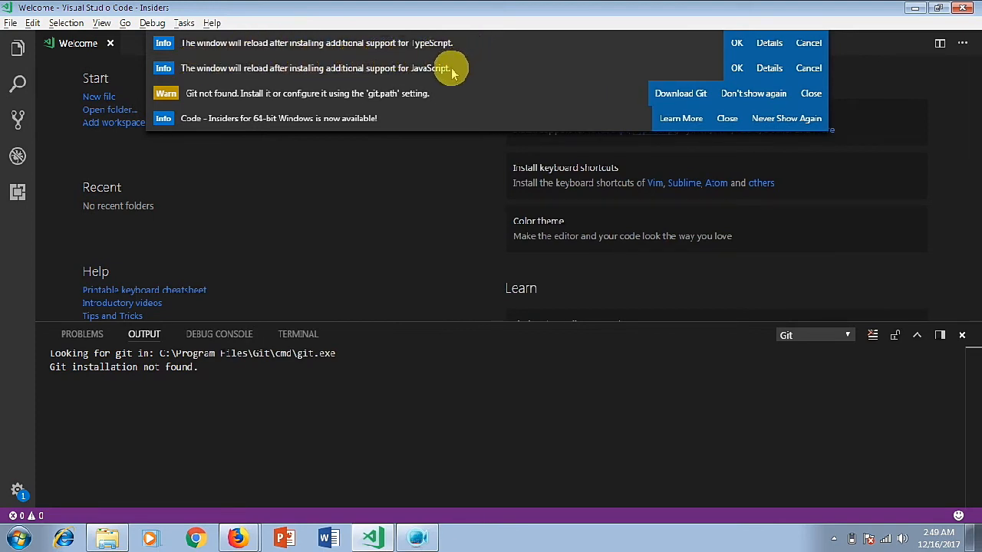
pyautogui.moveTo(252, 123)
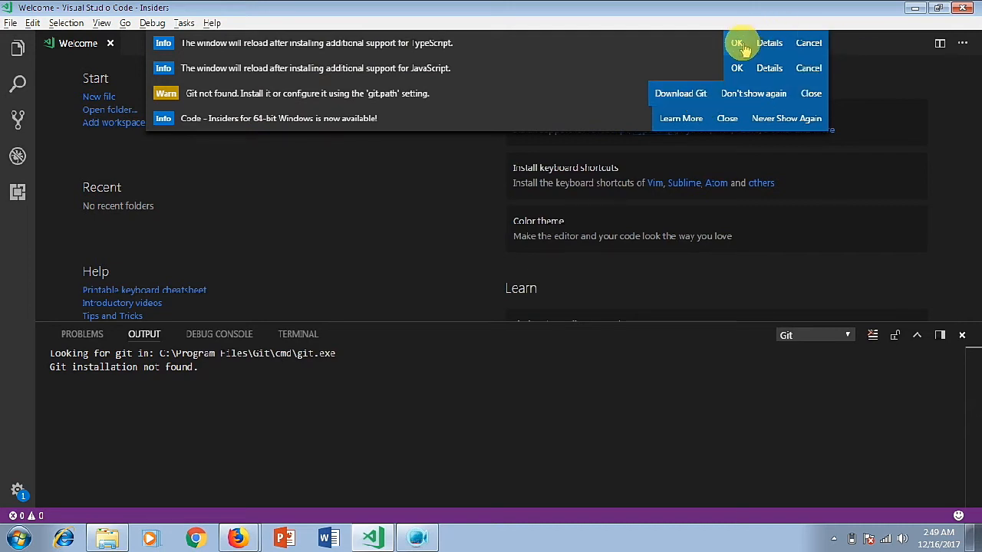
pyautogui.click(740, 43)
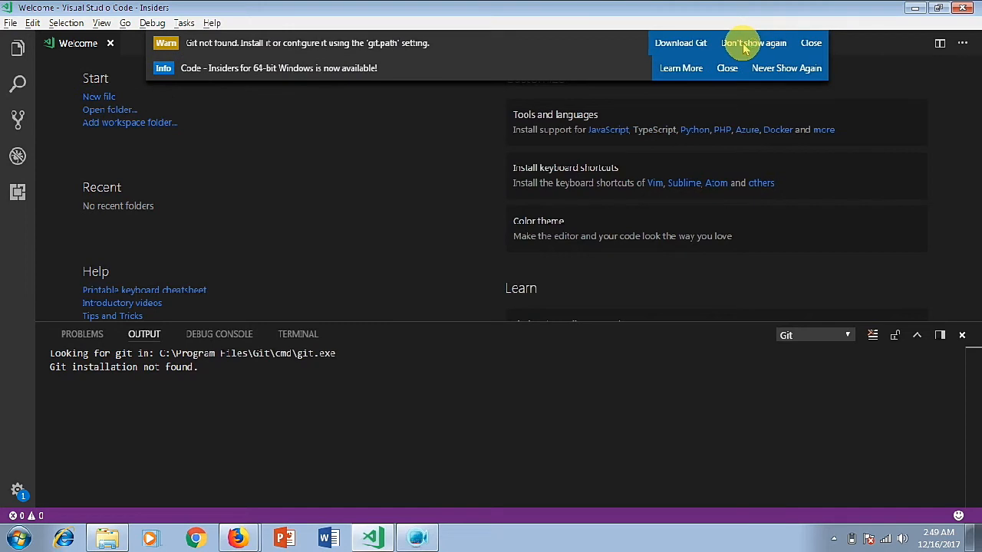
pyautogui.click(762, 43)
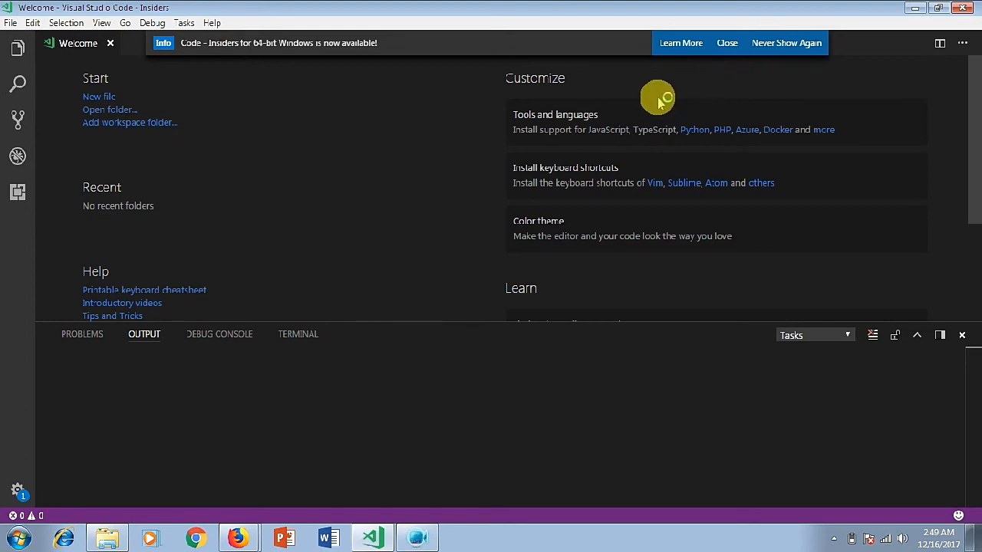
pyautogui.moveTo(617, 141)
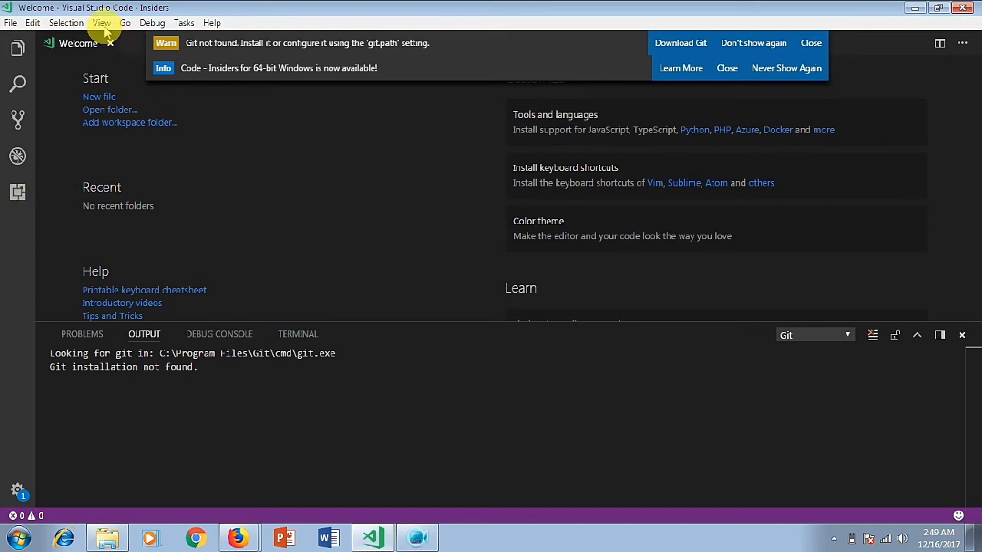
# Step: Search the Extensions marketplace for 'protractor' and select Protractor Test Runner
pyautogui.click(98, 22)
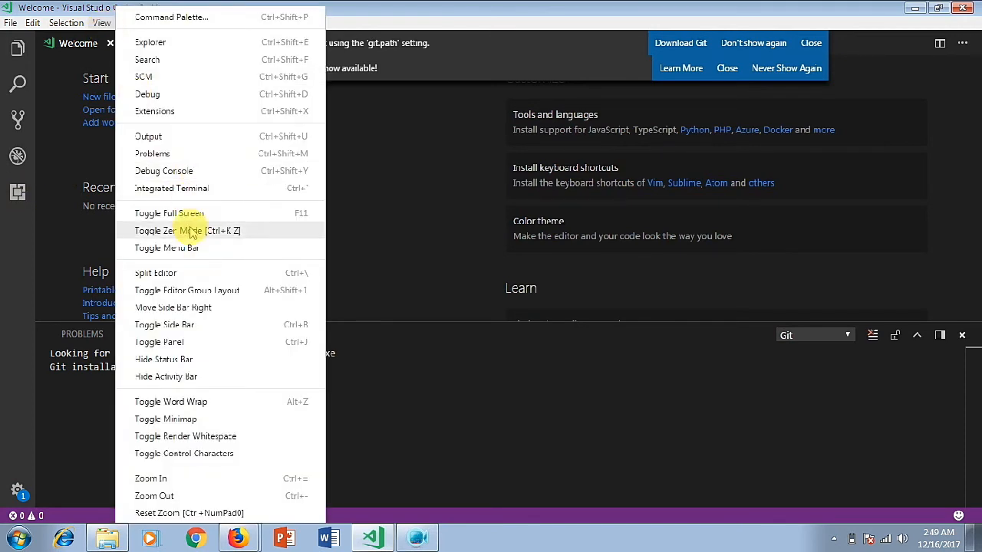
pyautogui.moveTo(104, 338)
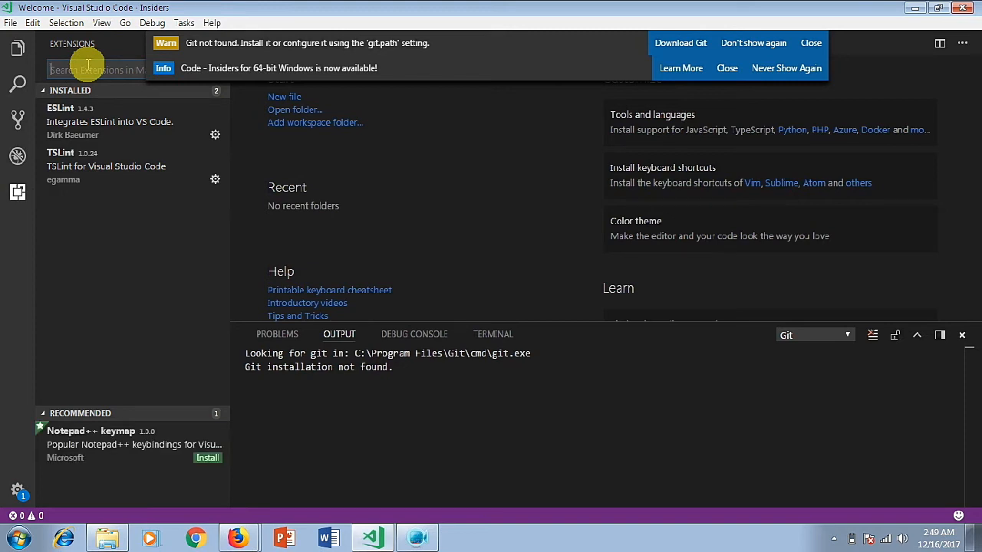
pyautogui.write('prd')
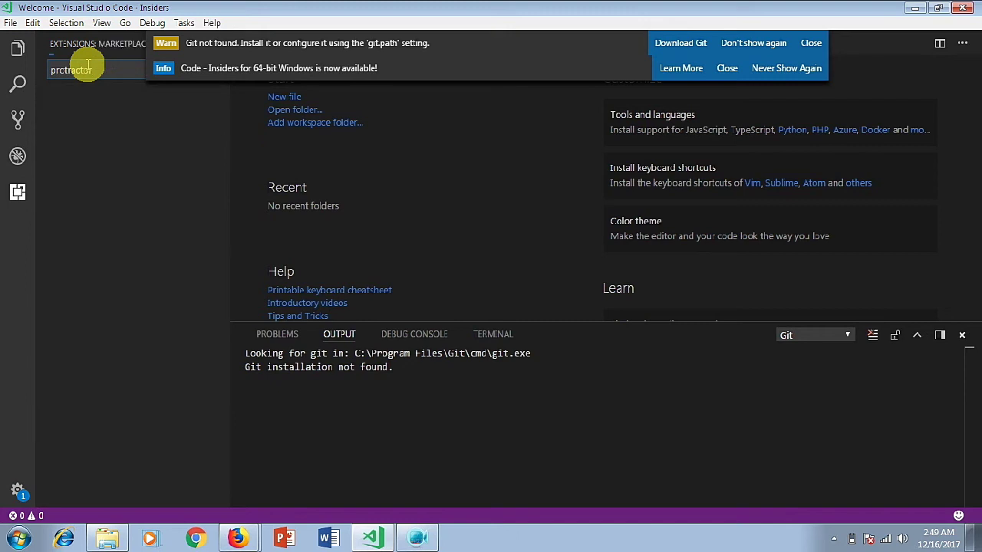
pyautogui.write('protractor')
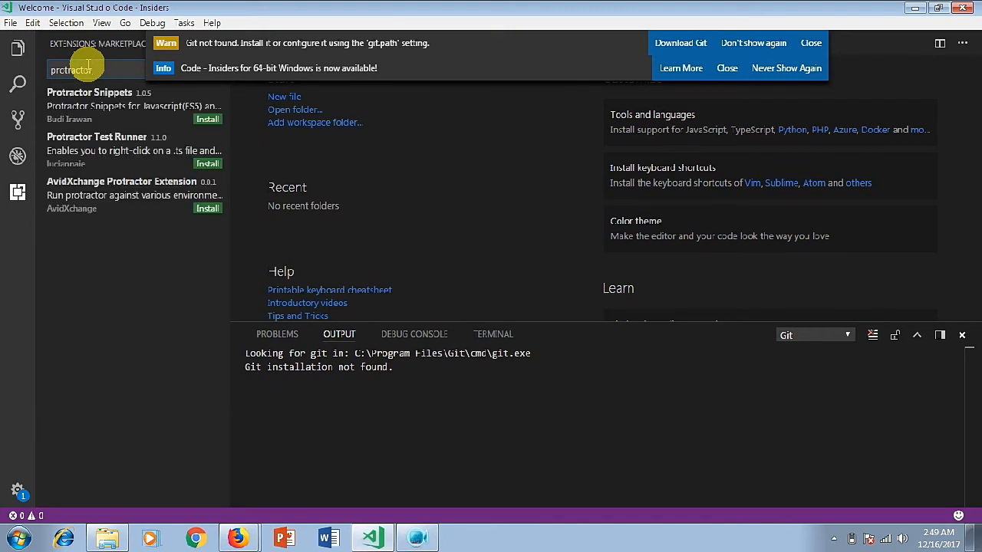
pyautogui.moveTo(135, 151)
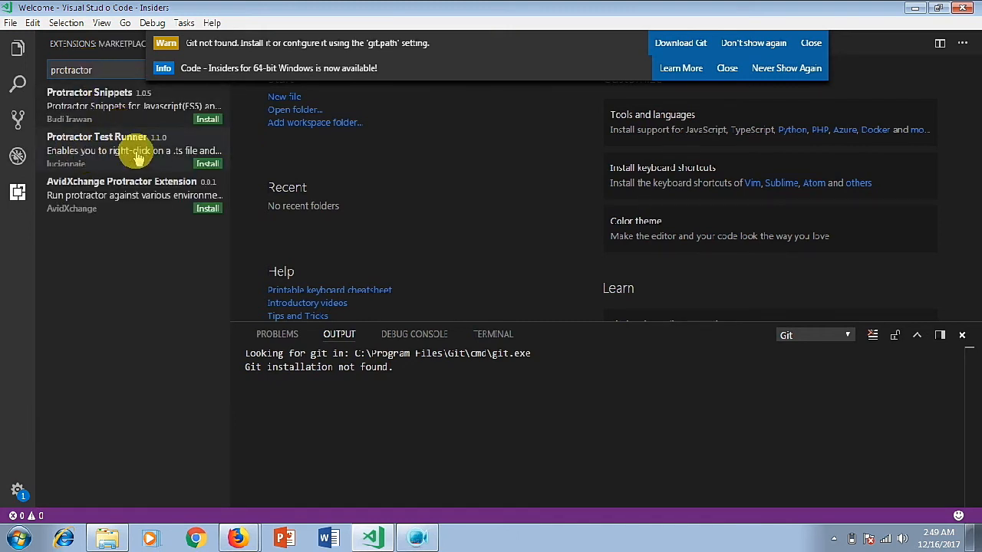
pyautogui.click(207, 162)
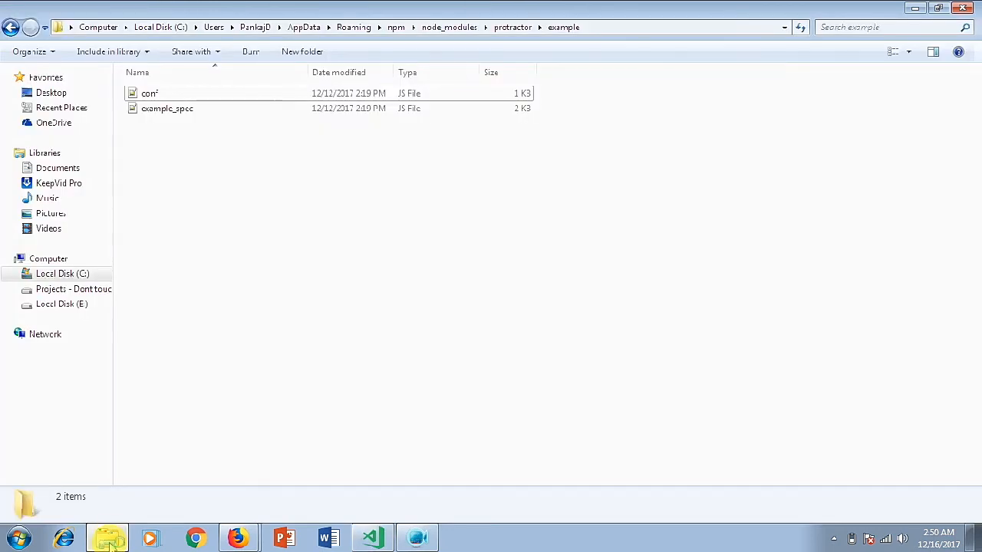
pyautogui.moveTo(633, 17)
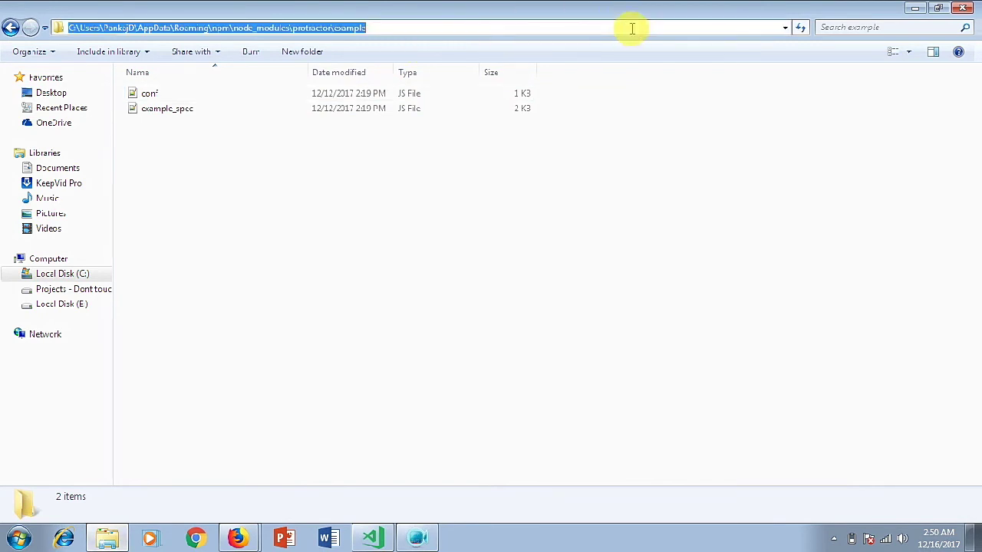
# Step: Switch back to Visual Studio Code after noting the protractor example folder path
pyautogui.click(371, 538)
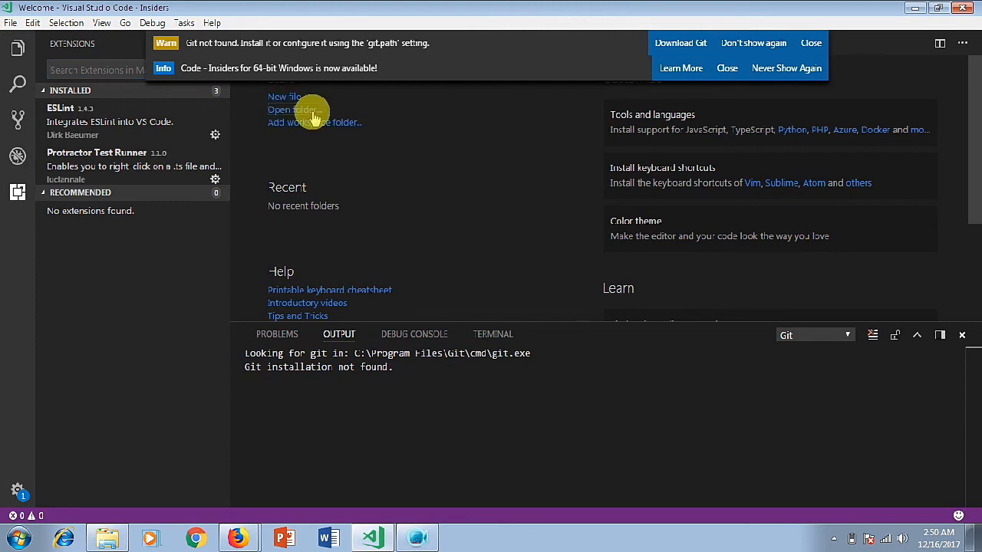
# Step: Open the protractor example folder as the workspace, listing conf.js and example_spec.js
pyautogui.click(291, 111)
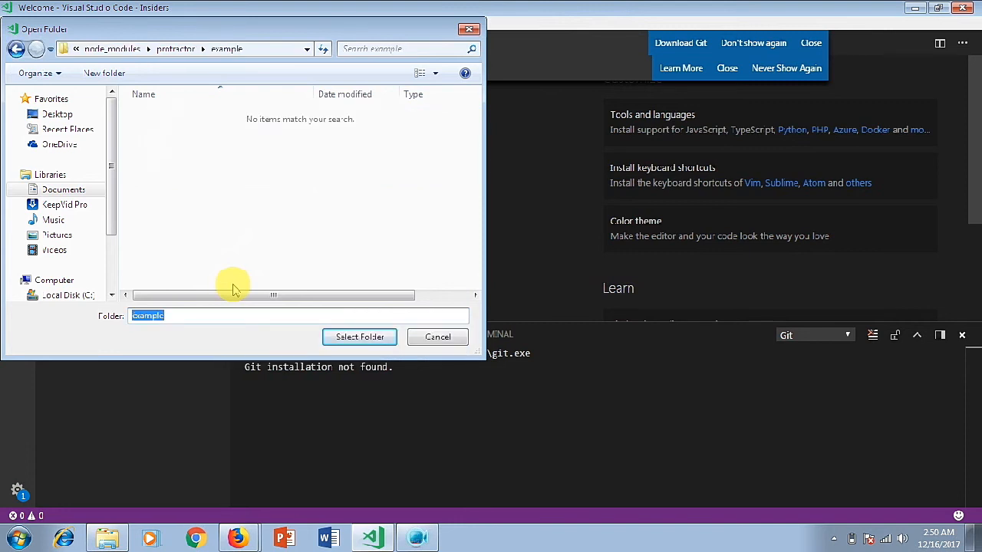
pyautogui.click(172, 47)
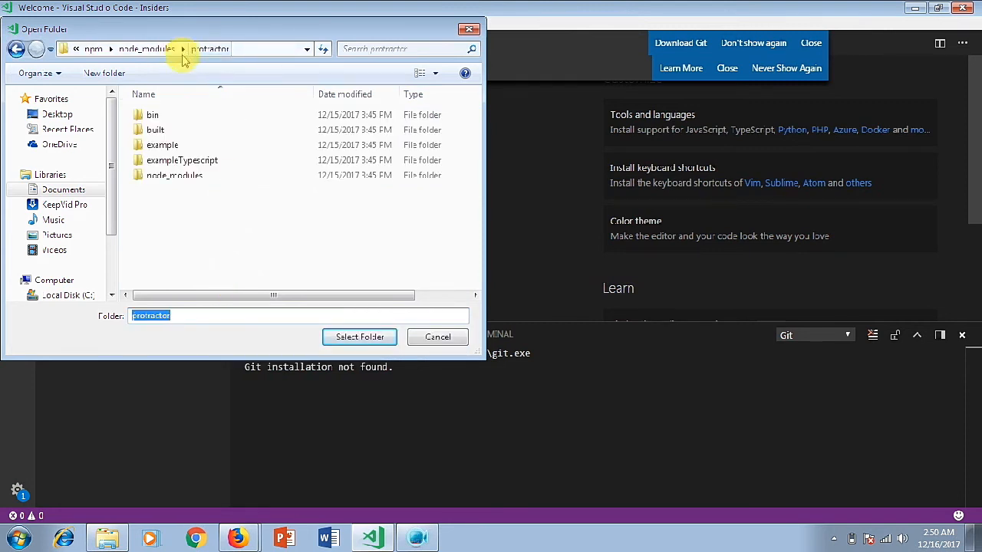
pyautogui.click(162, 145)
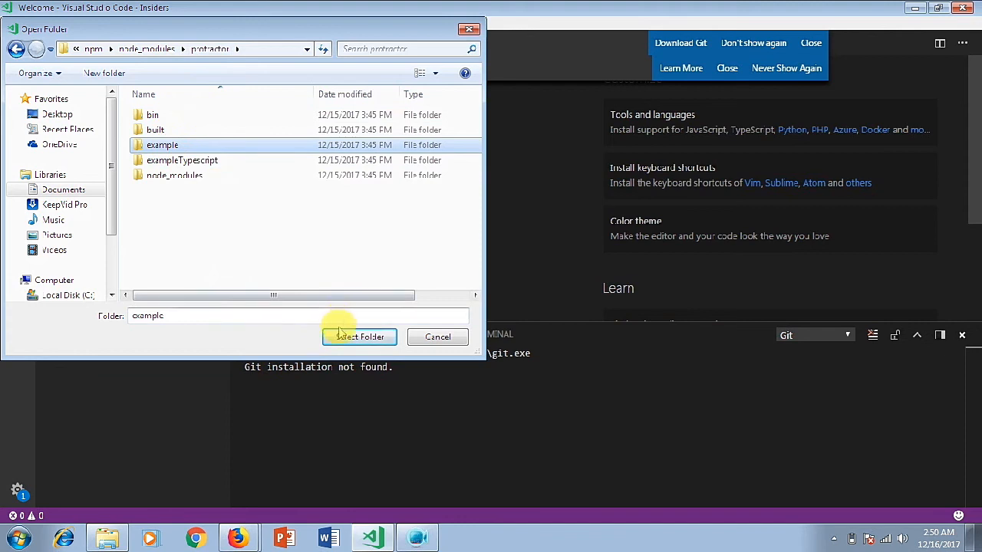
pyautogui.click(360, 337)
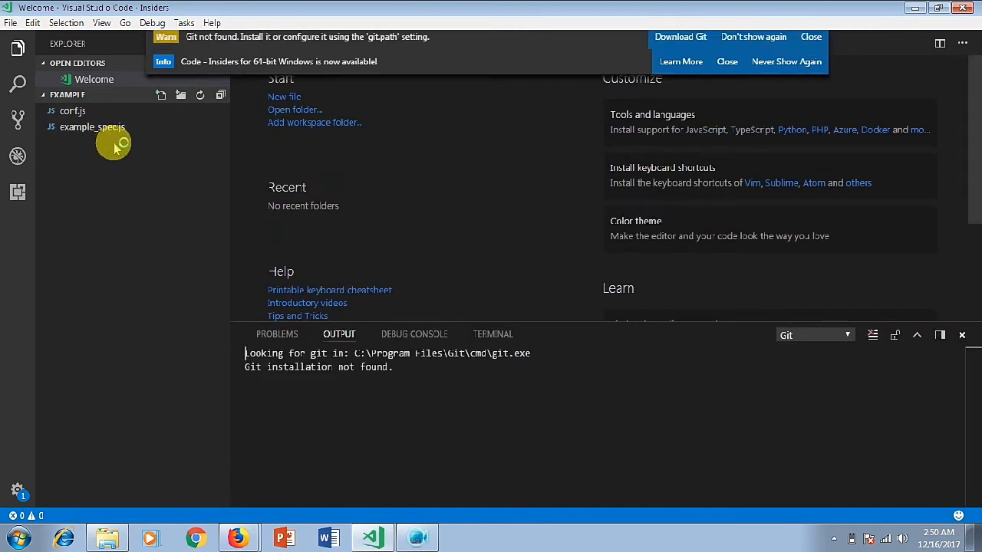
# Step: Open conf.js showing the Chrome capability, Jasmine framework and example_spec.js pattern
pyautogui.click(72, 110)
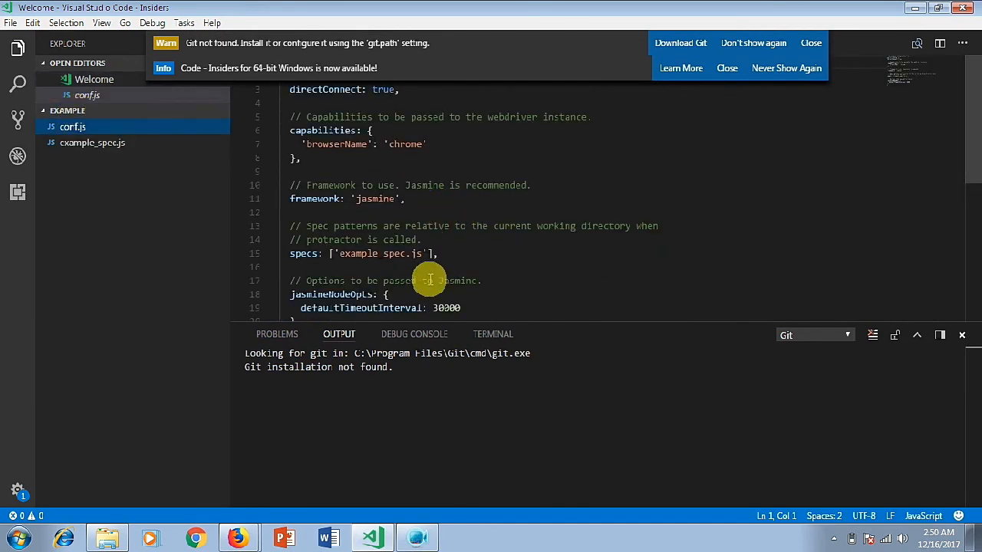
pyautogui.moveTo(429, 289)
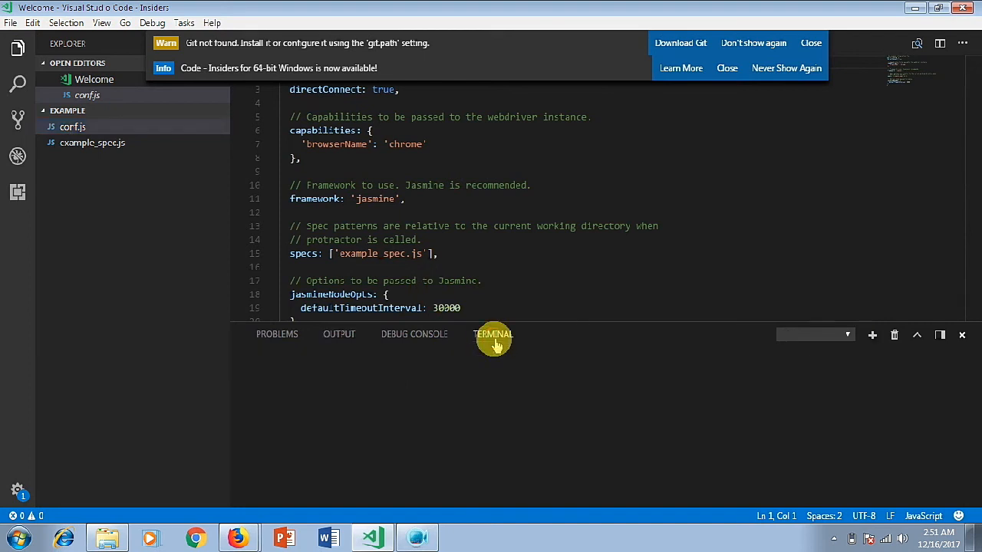
# Step: Run 'protractor conf.js' from the terminal prompt in the example folder
pyautogui.click(494, 334)
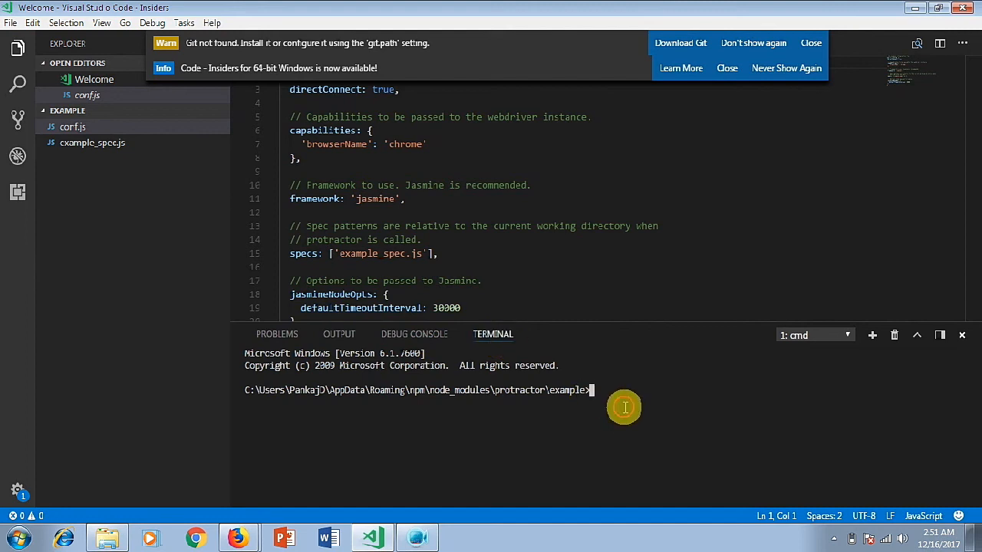
pyautogui.write('pro')
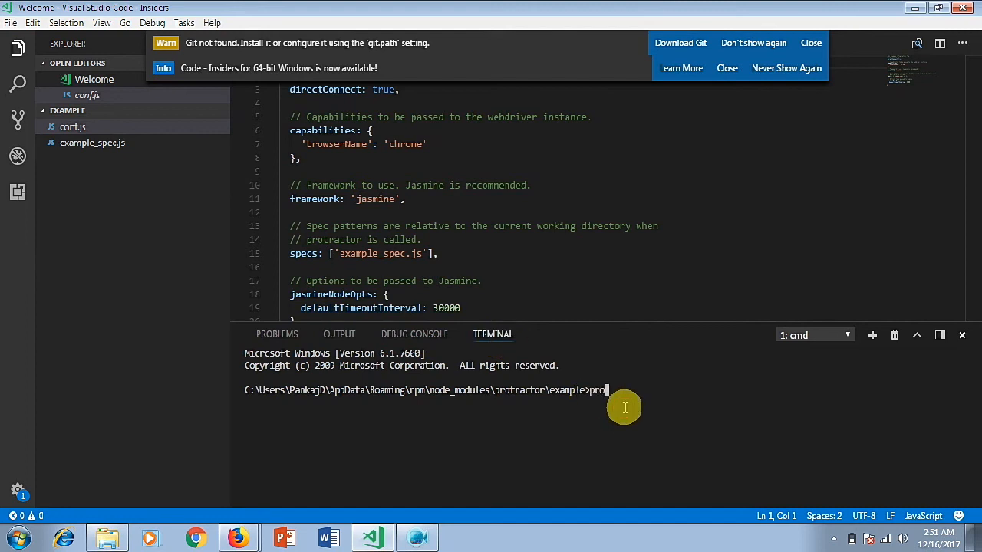
pyautogui.click(337, 334)
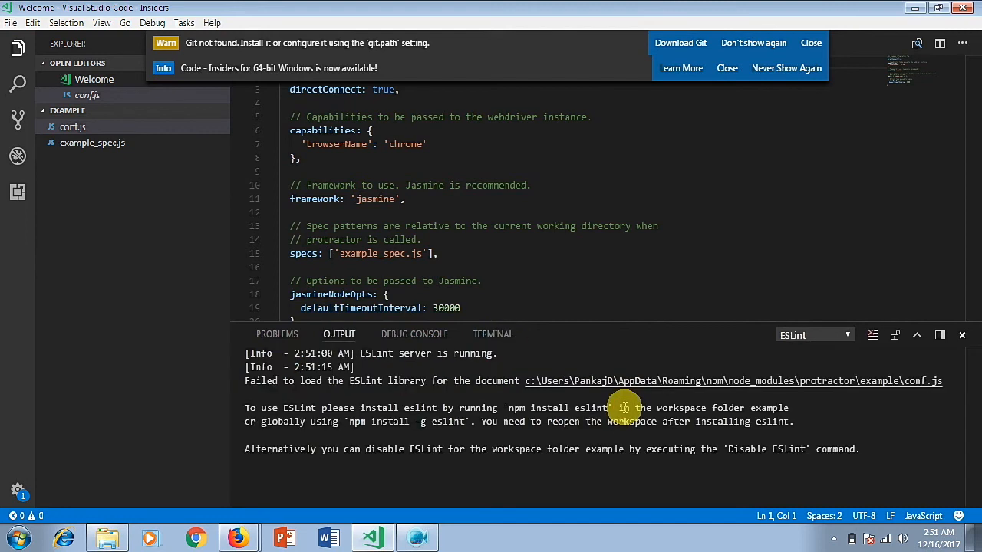
pyautogui.moveTo(641, 408)
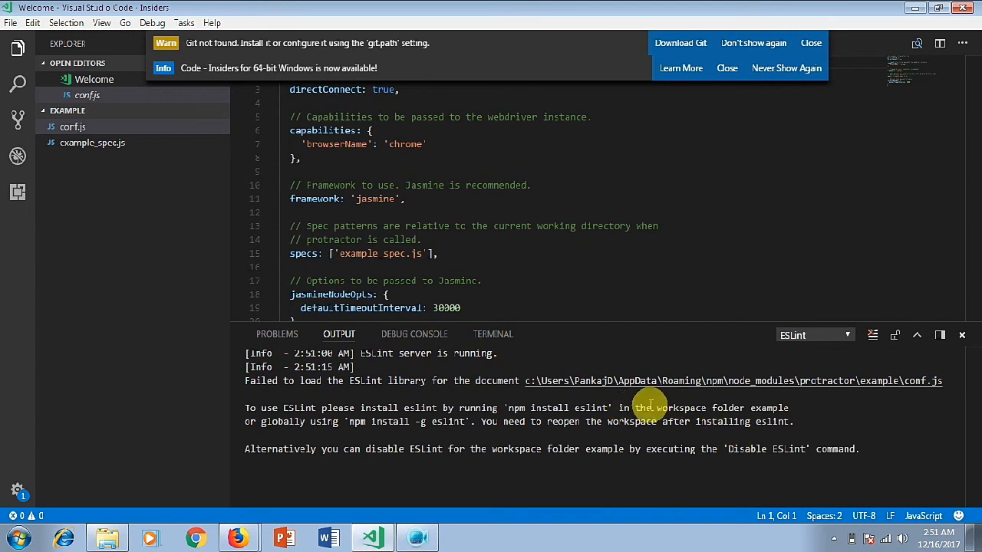
pyautogui.moveTo(379, 377)
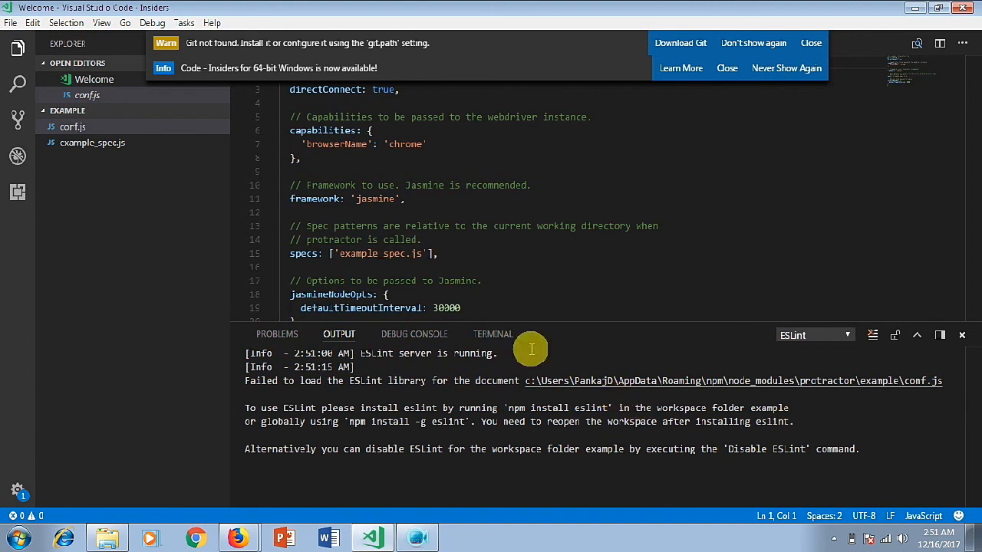
pyautogui.click(492, 334)
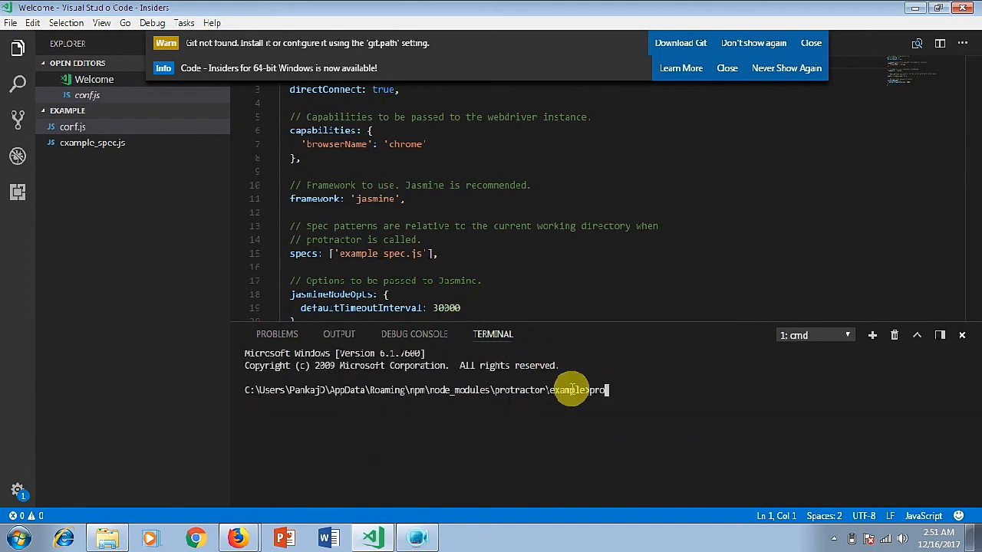
pyautogui.moveTo(87, 181)
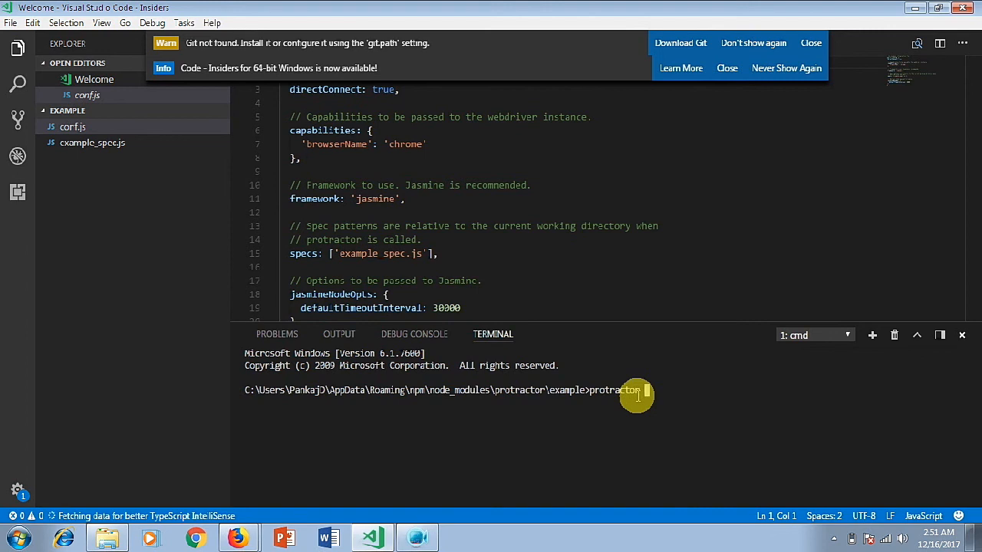
pyautogui.write('conf.js')
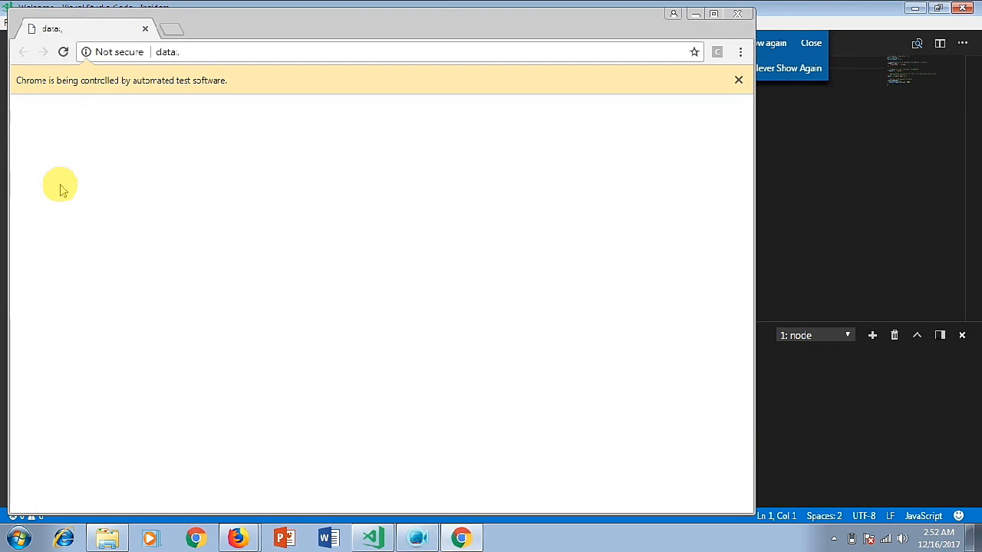
# Step: Let the automated Chrome test load angularjs.org and scroll to the Todo demo
pyautogui.write('data:text/html,<html></html>')
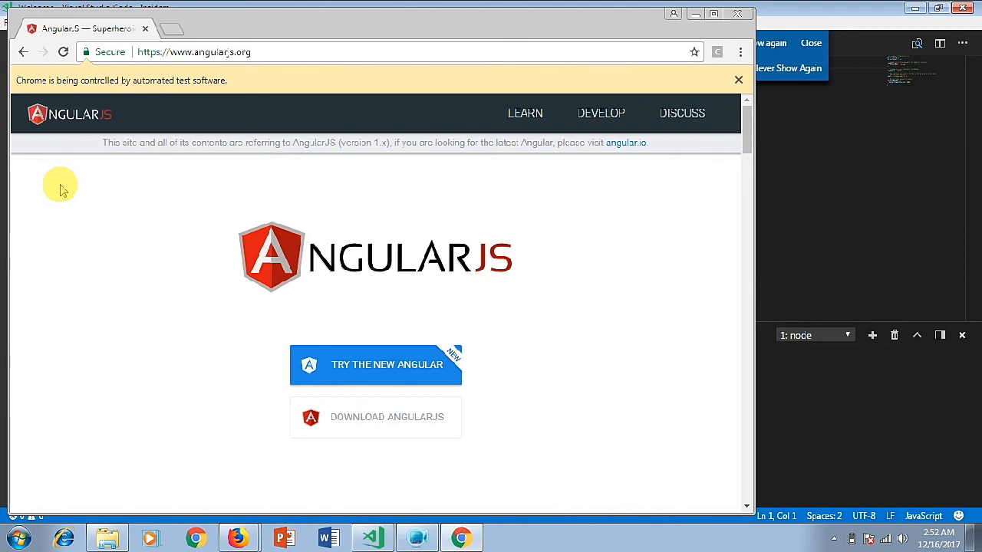
pyautogui.scroll(-3)
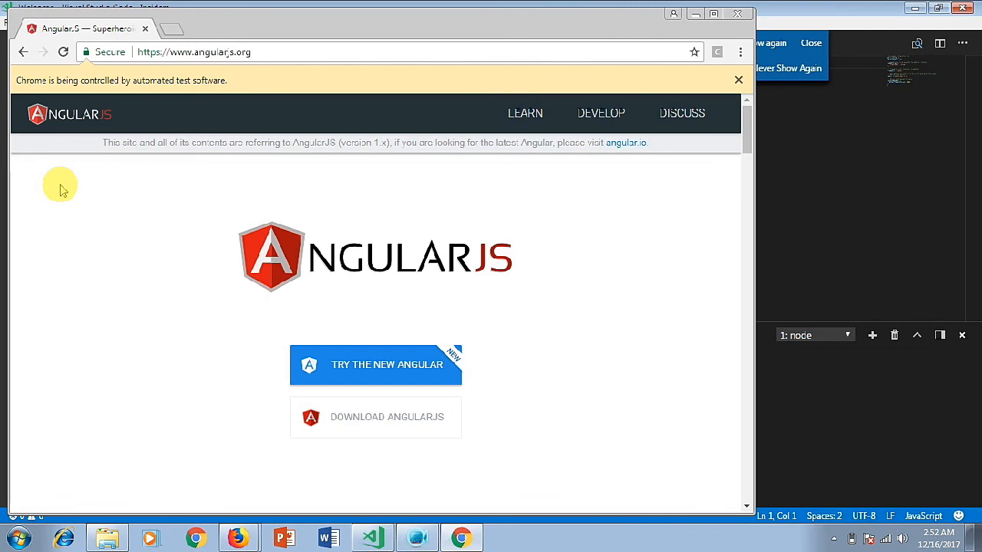
pyautogui.scroll(-3)
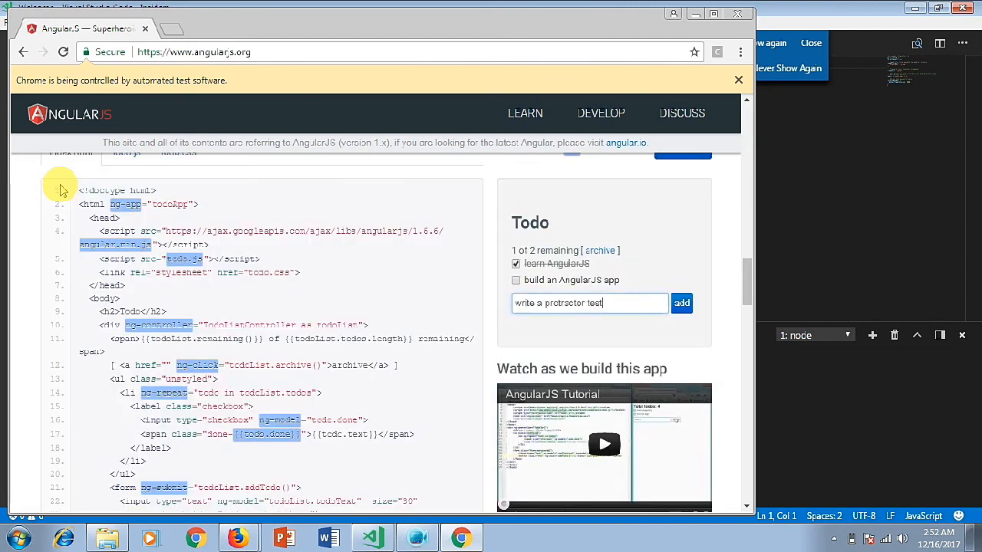